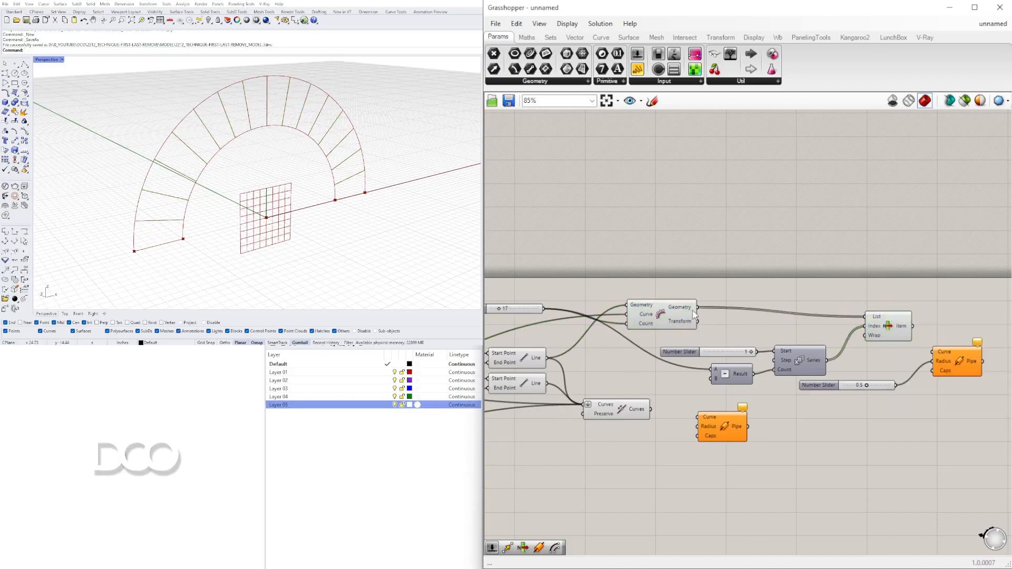
Step: Review the series-count component and preview the arch end points in the viewport
scroll(up, 3)
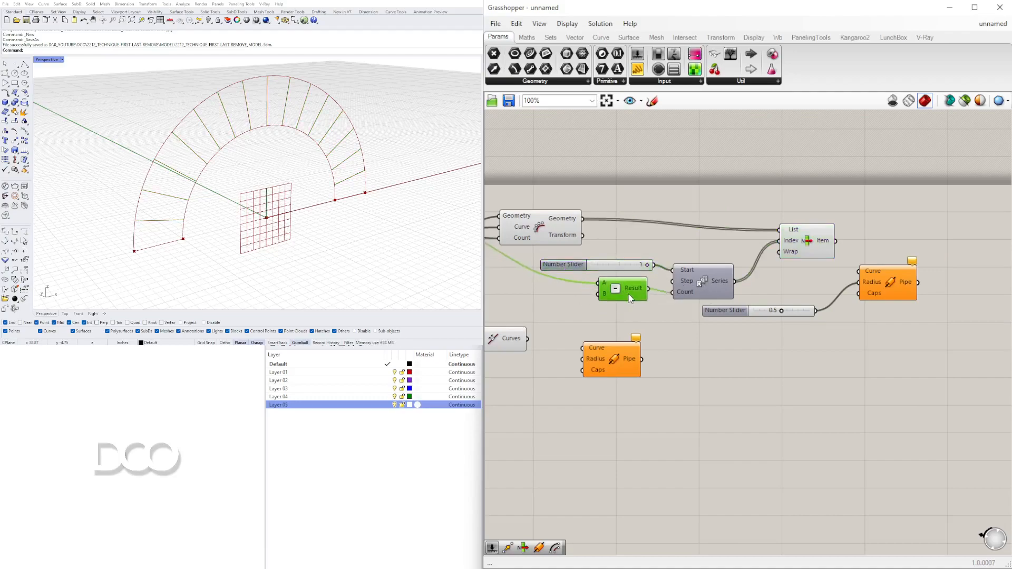
click(700, 277)
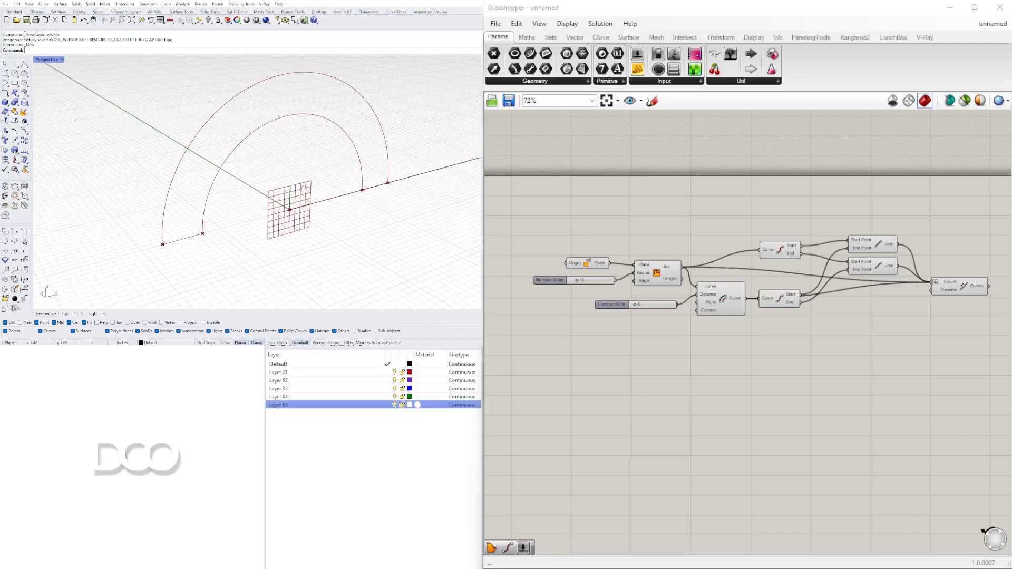
scroll(up, 3)
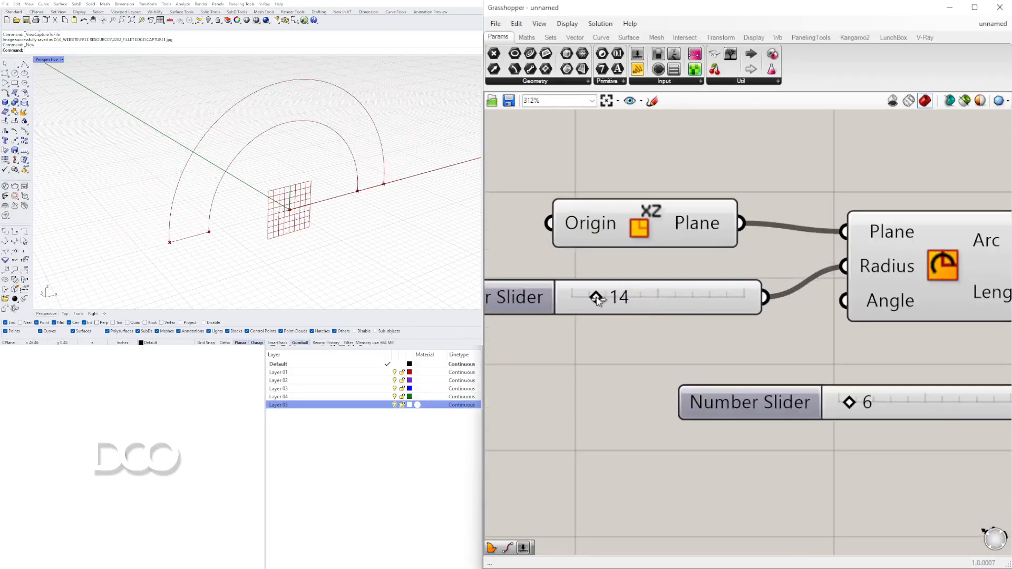
scroll(down, 3)
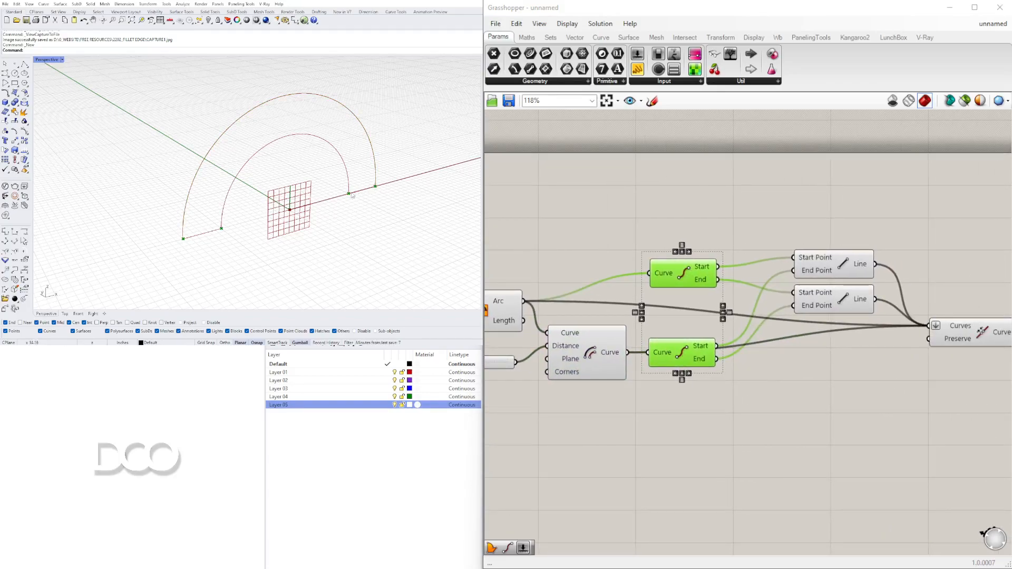
click(833, 264)
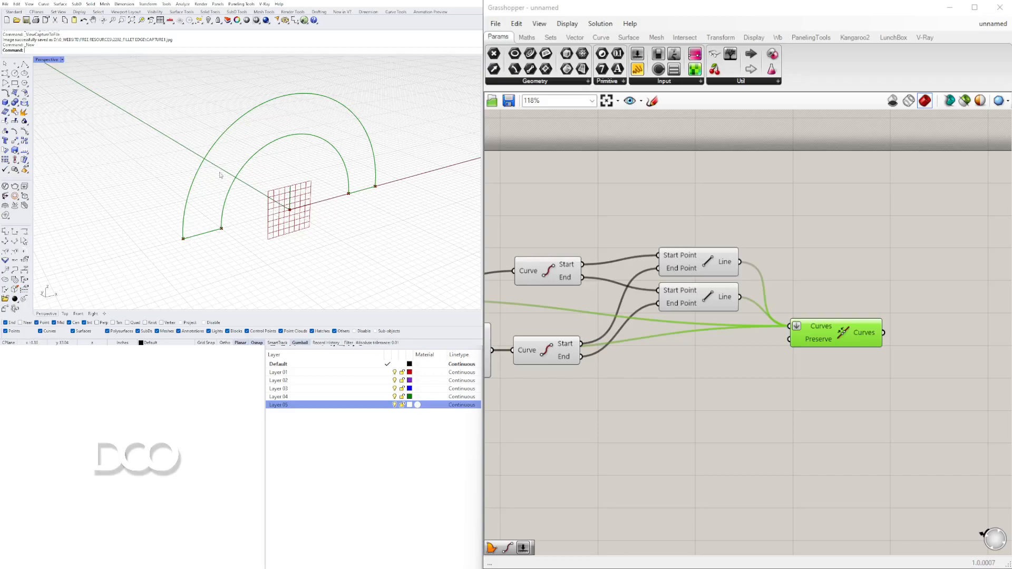
mouse_move(191, 241)
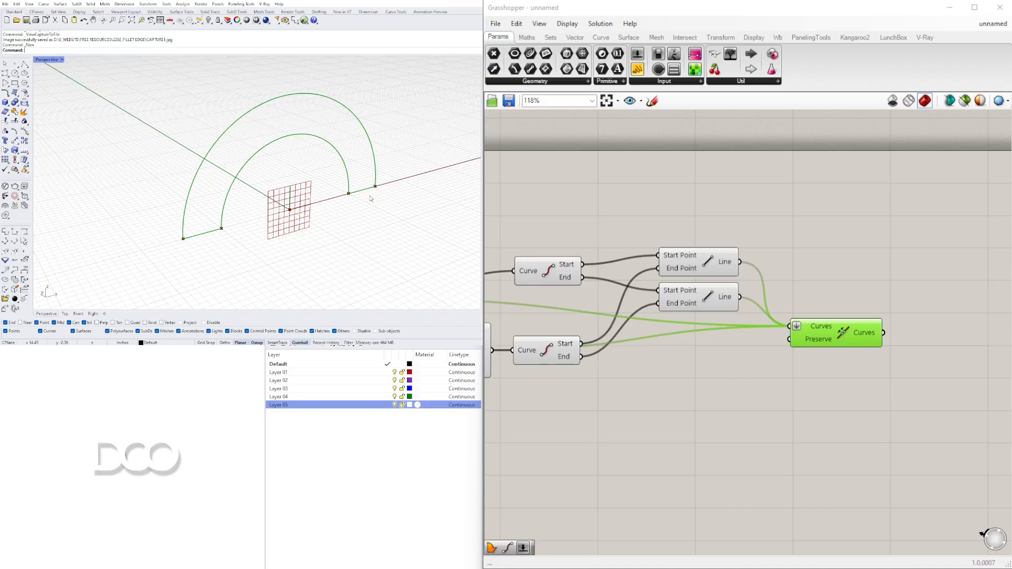
mouse_move(373, 197)
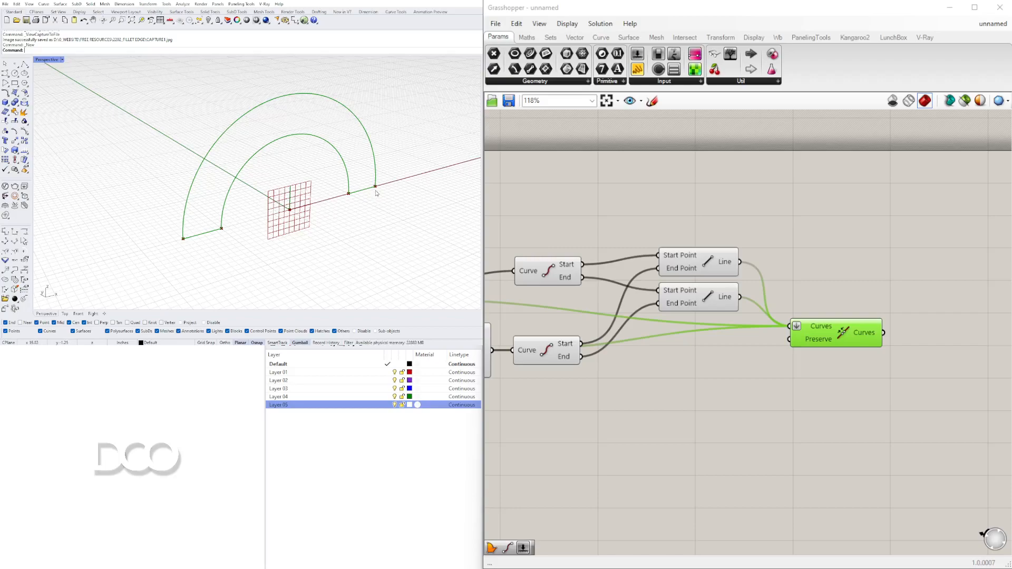
mouse_move(327, 197)
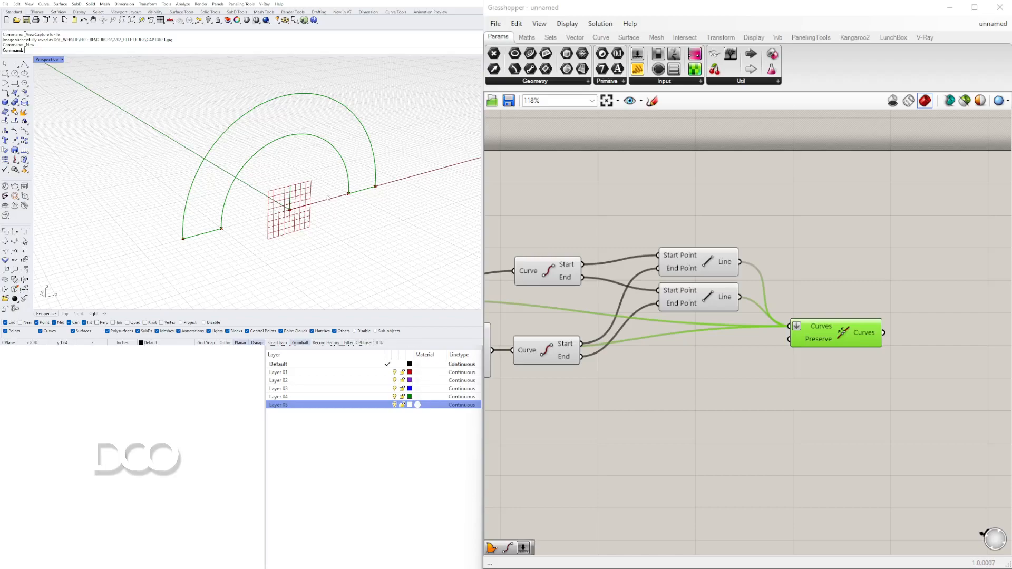
mouse_move(365, 203)
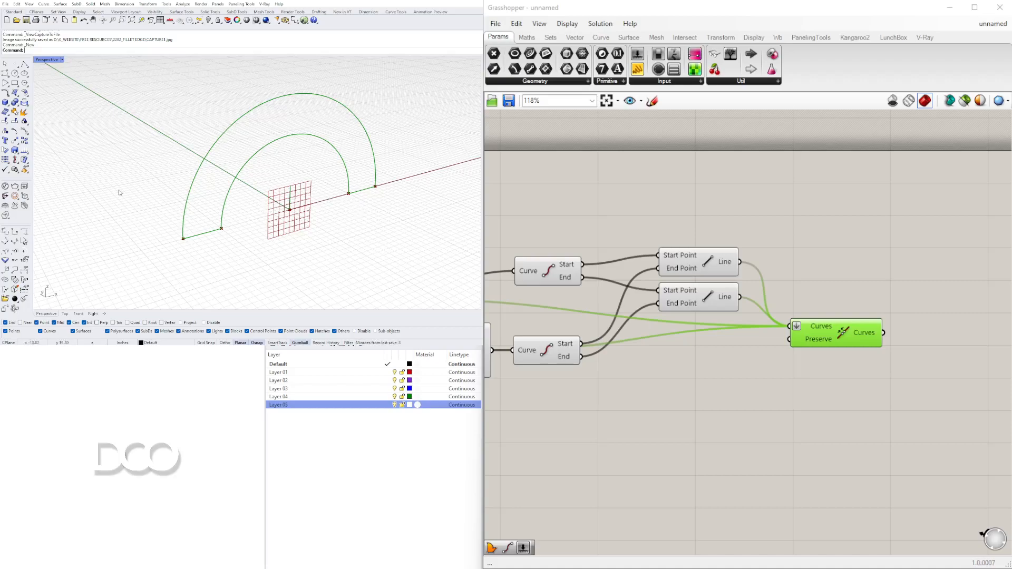
mouse_move(667, 436)
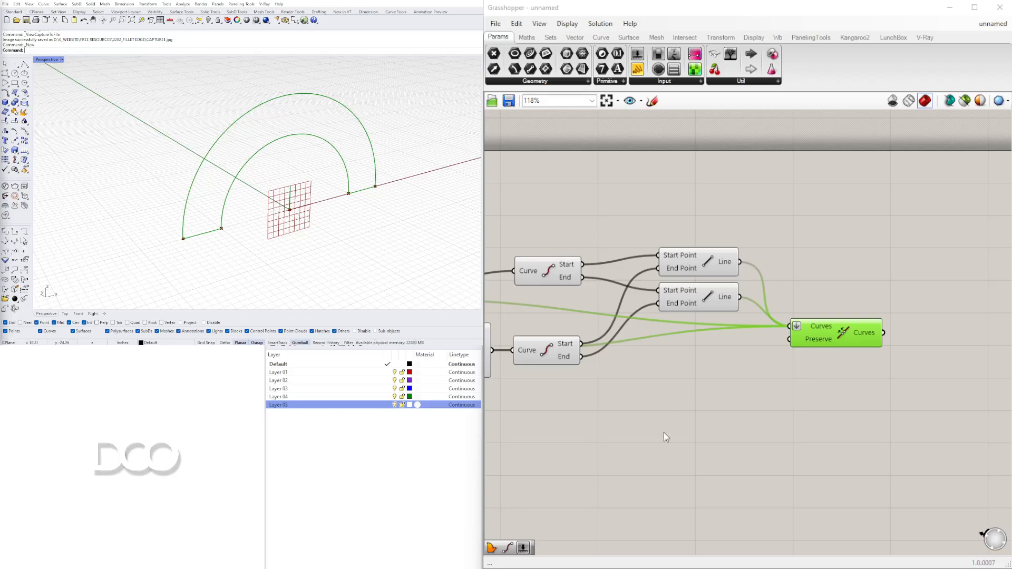
scroll(down, 3)
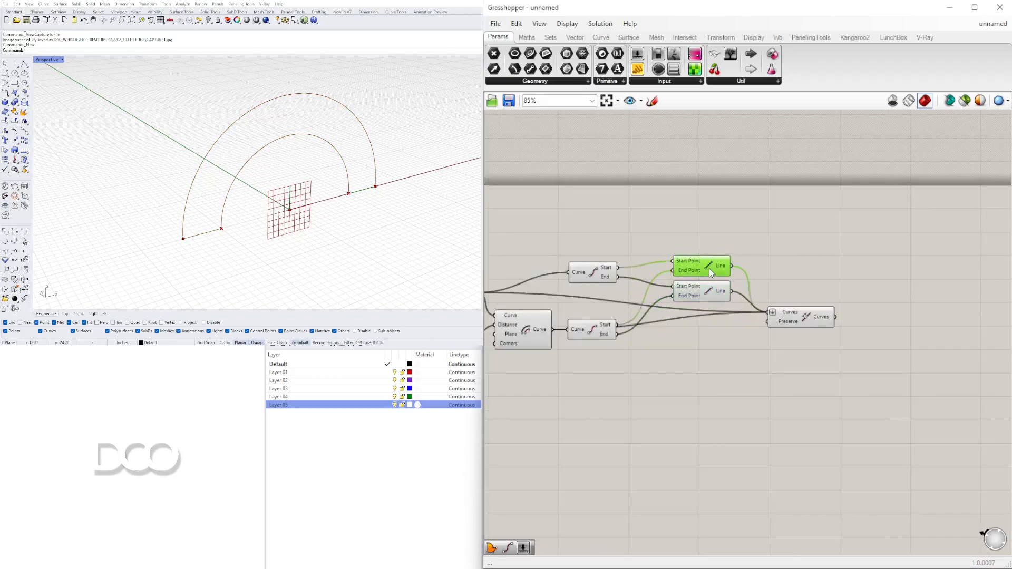
scroll(up, 3)
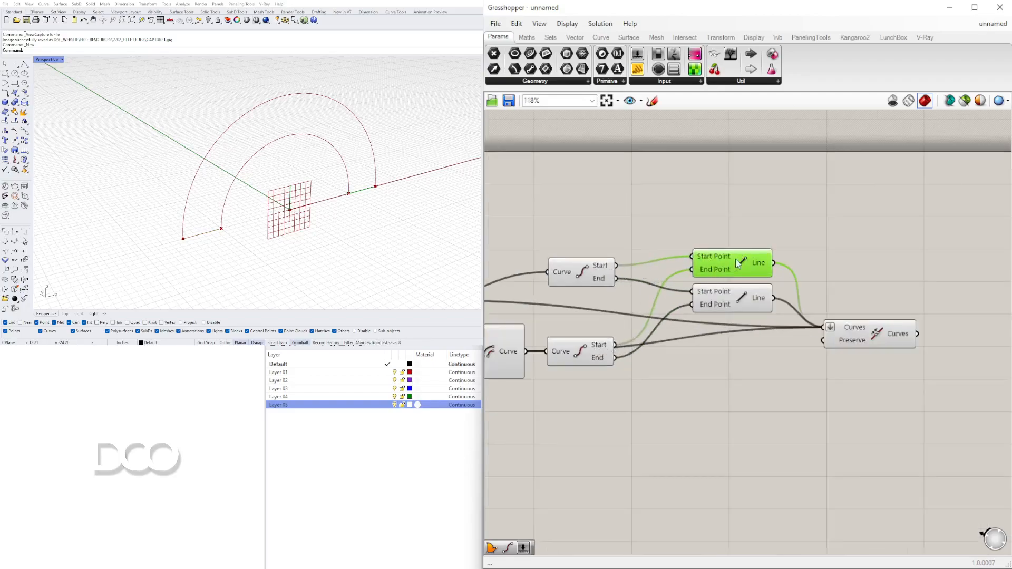
mouse_move(633, 318)
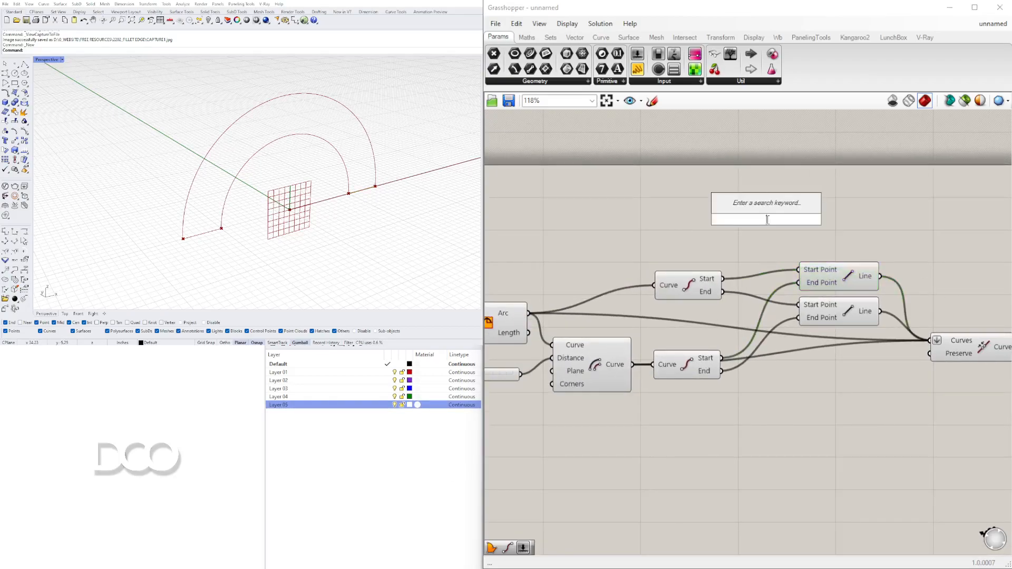
Step: Search for the Curve Array component to copy the line along the joined arch
text(ARRA)
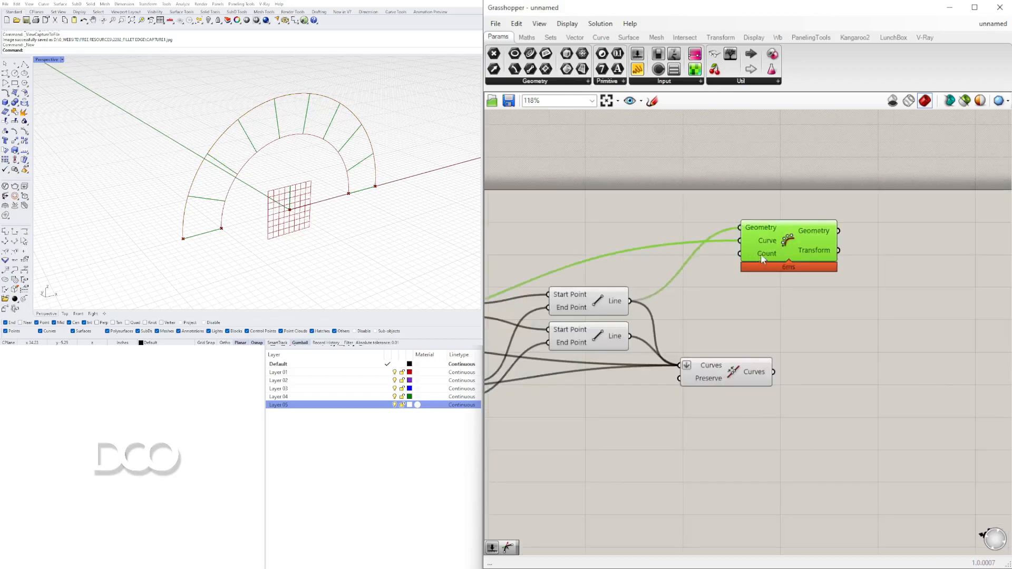
Step: Add a Number Slider driving the Curve Array count up to 32 and preview the lines
double_click(610, 220)
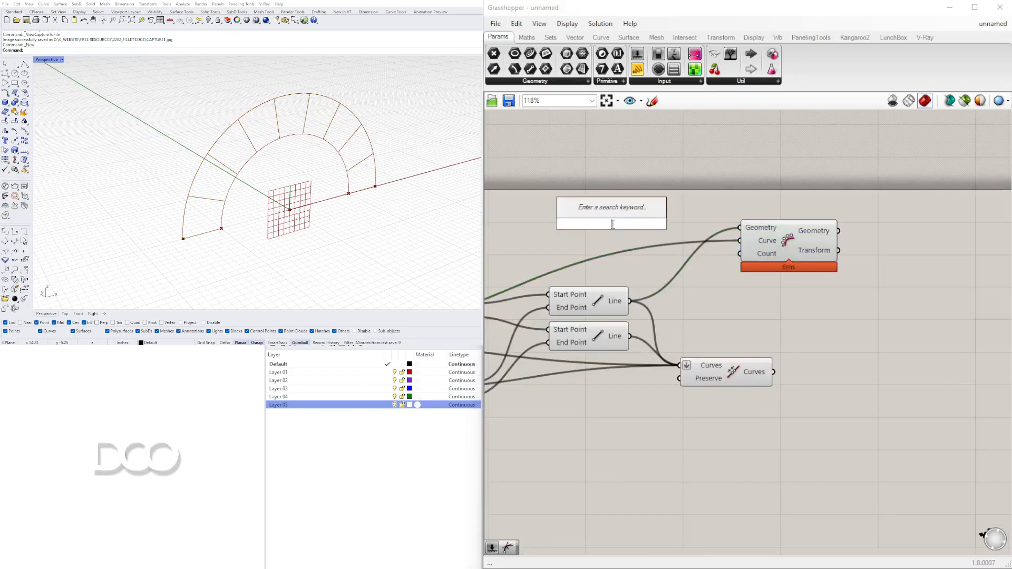
text(Number Slider)
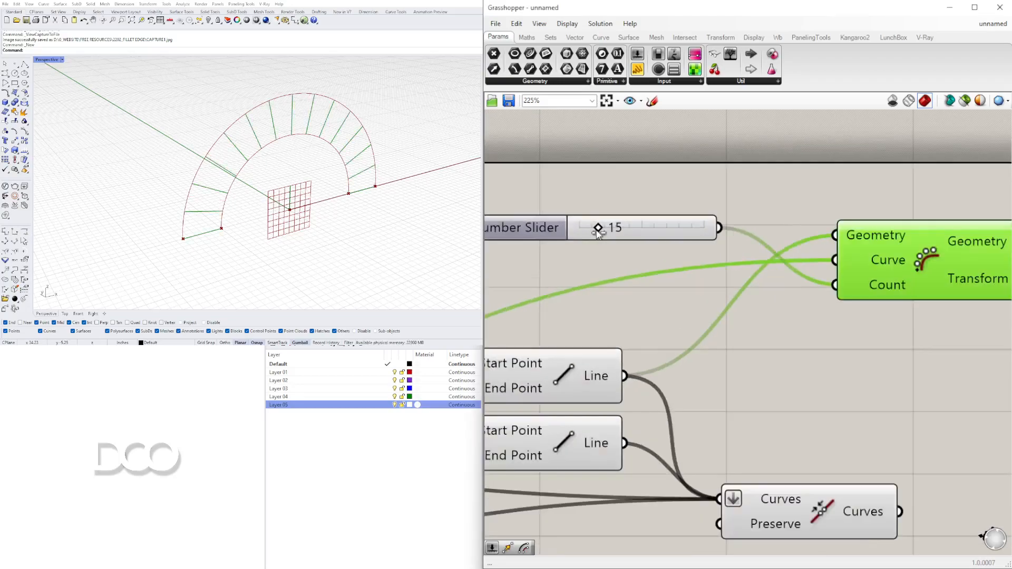
drag(597, 228, 636, 227)
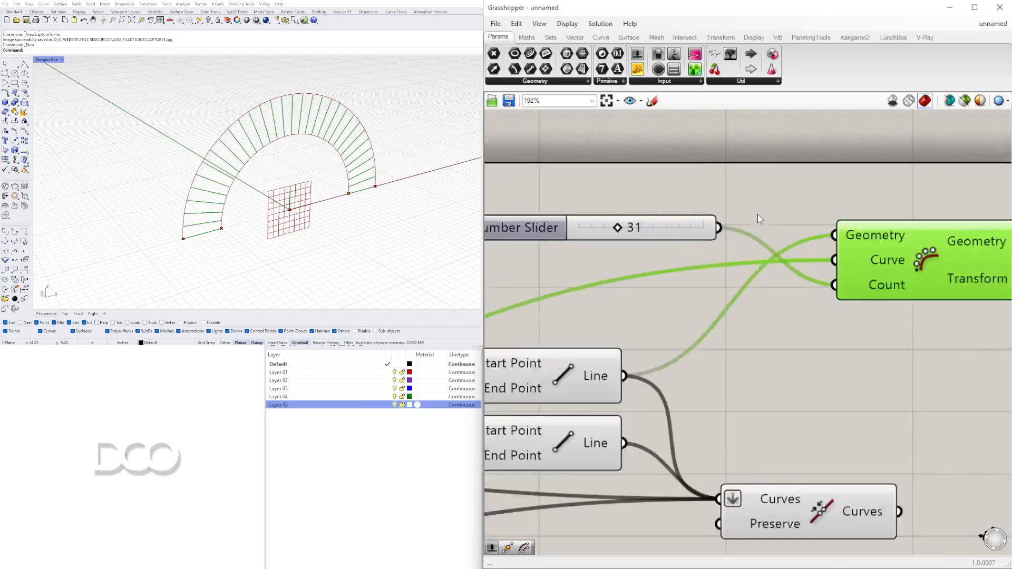
scroll(down, 3)
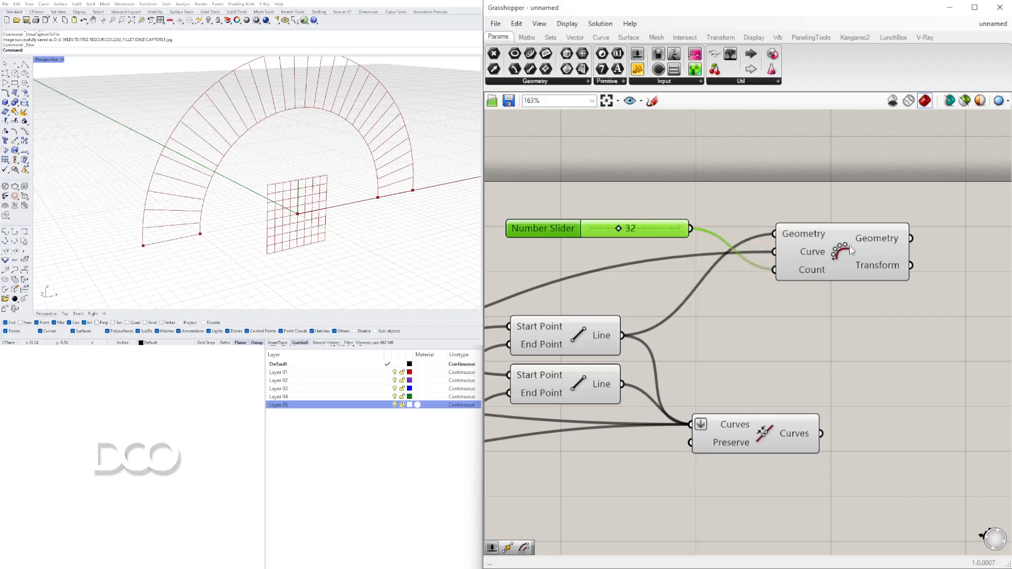
click(839, 252)
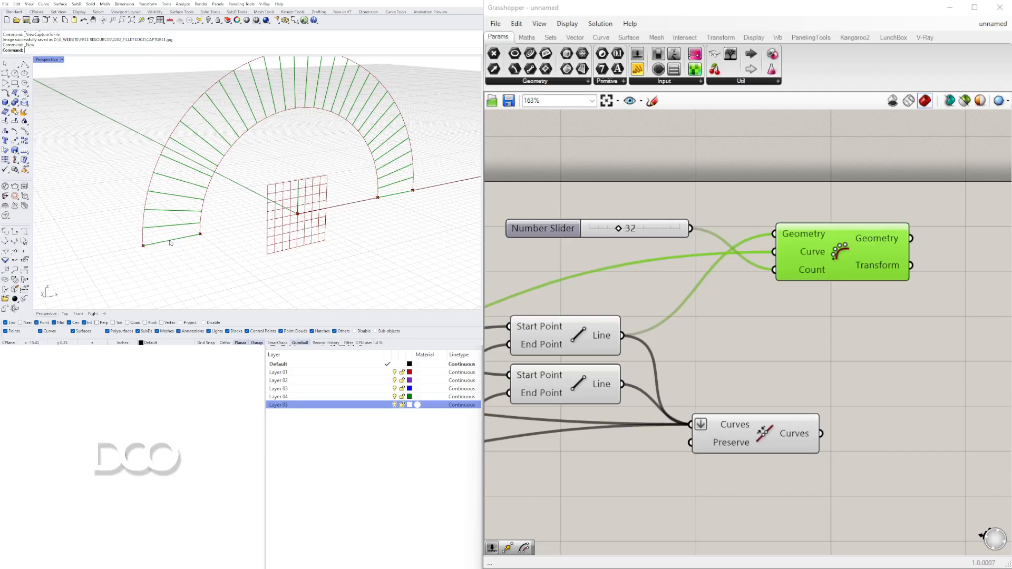
mouse_move(199, 240)
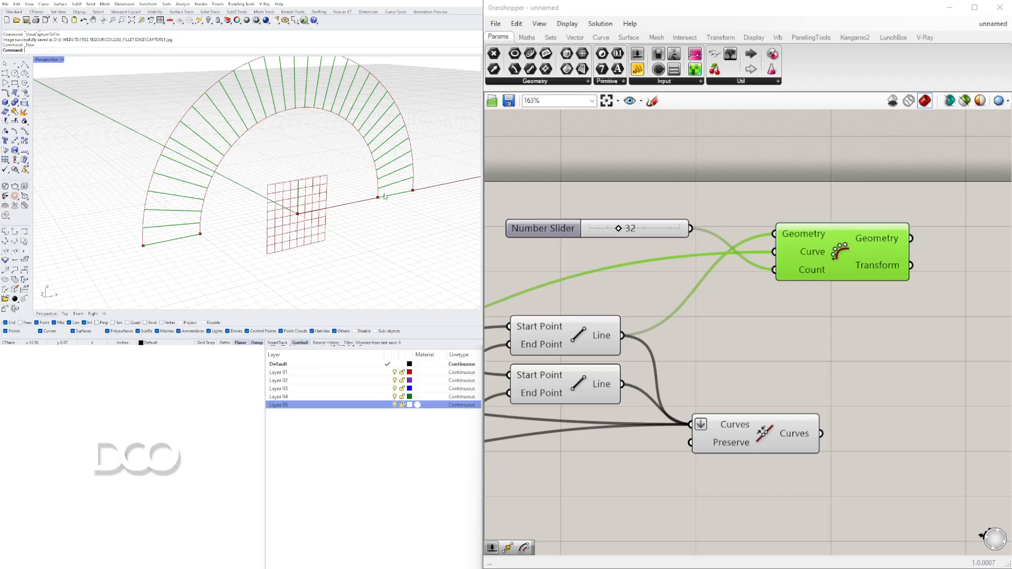
mouse_move(398, 194)
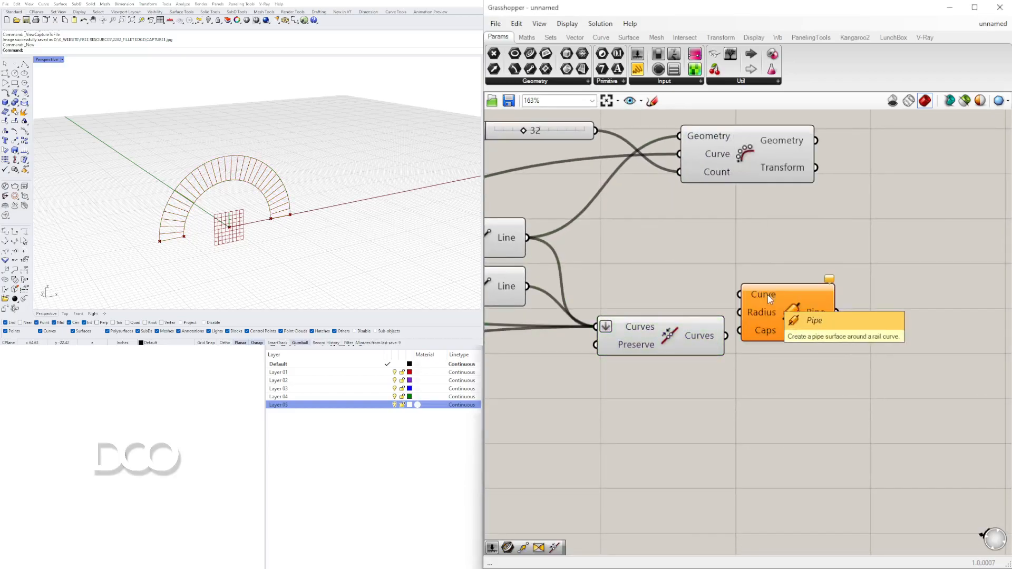
Step: Feed the joined arch frame curves into a Pipe component
click(786, 312)
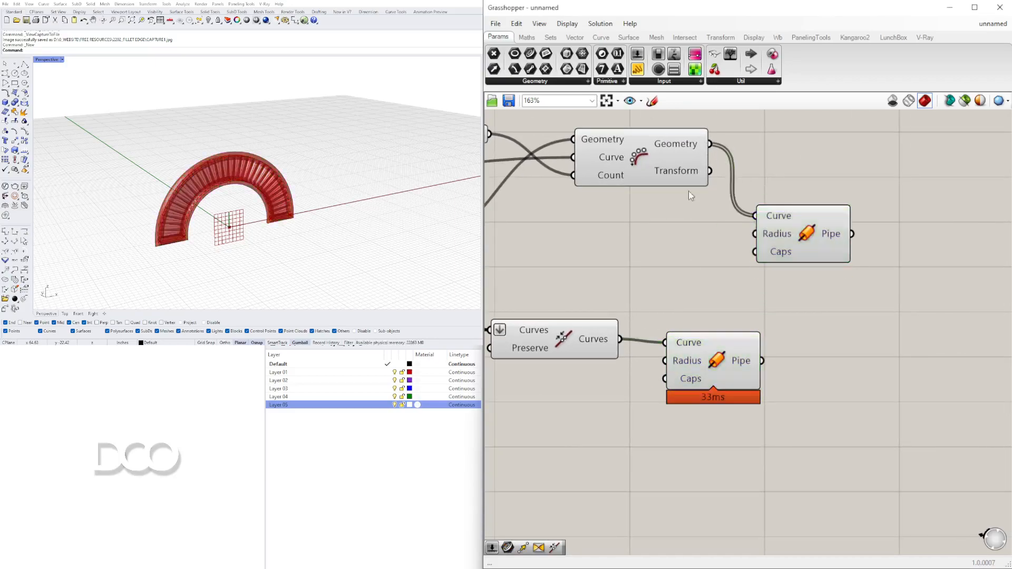
click(803, 233)
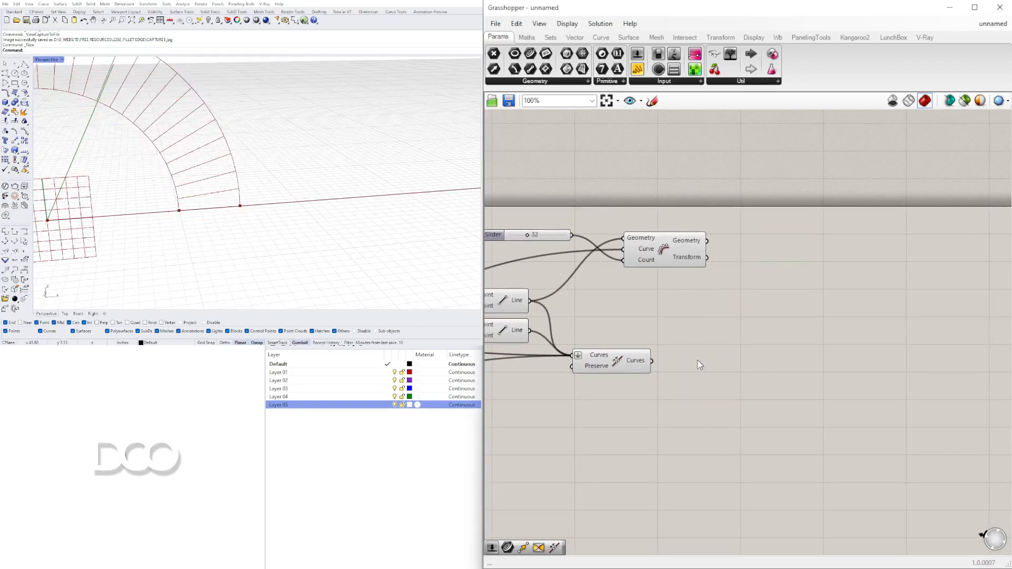
Step: Zoom around the canvas to inspect the 32-line array along the arch
scroll(down, 3)
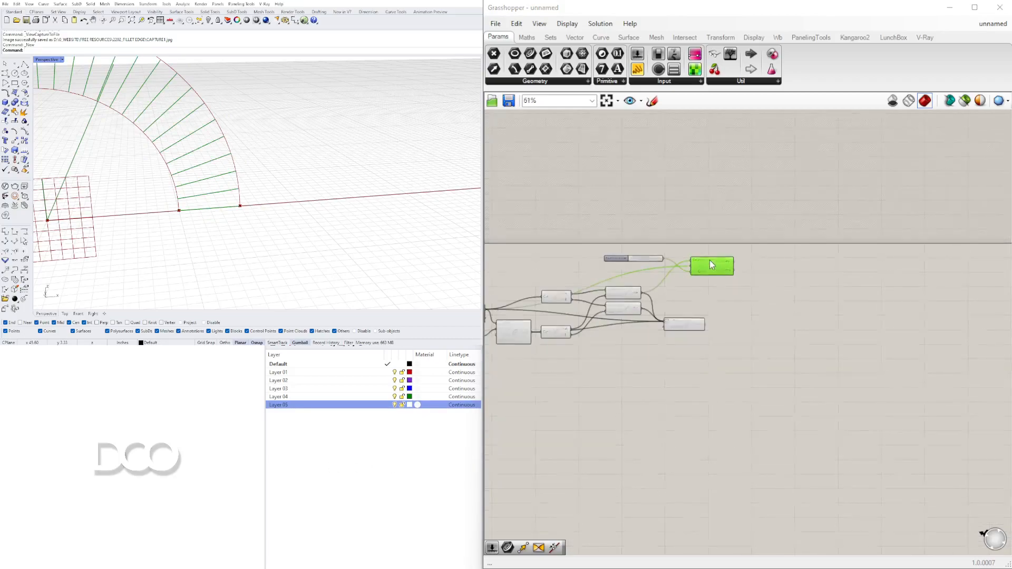
scroll(up, 3)
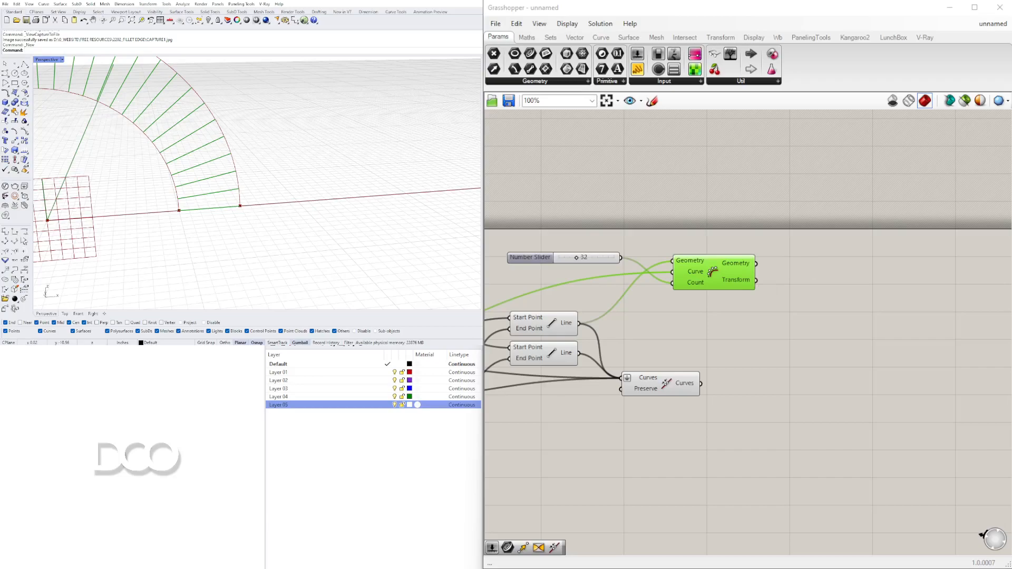
mouse_move(793, 323)
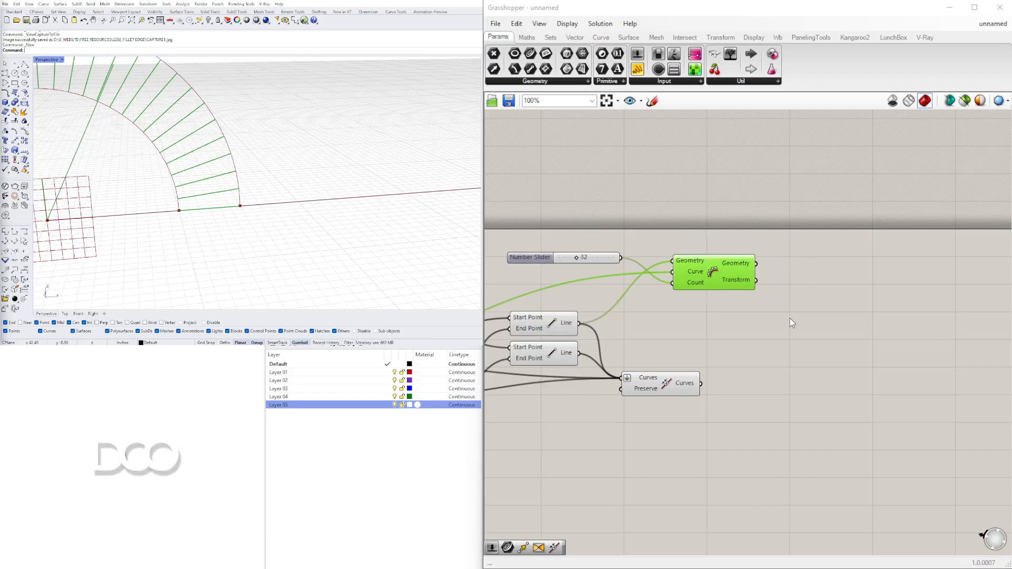
scroll(up, 3)
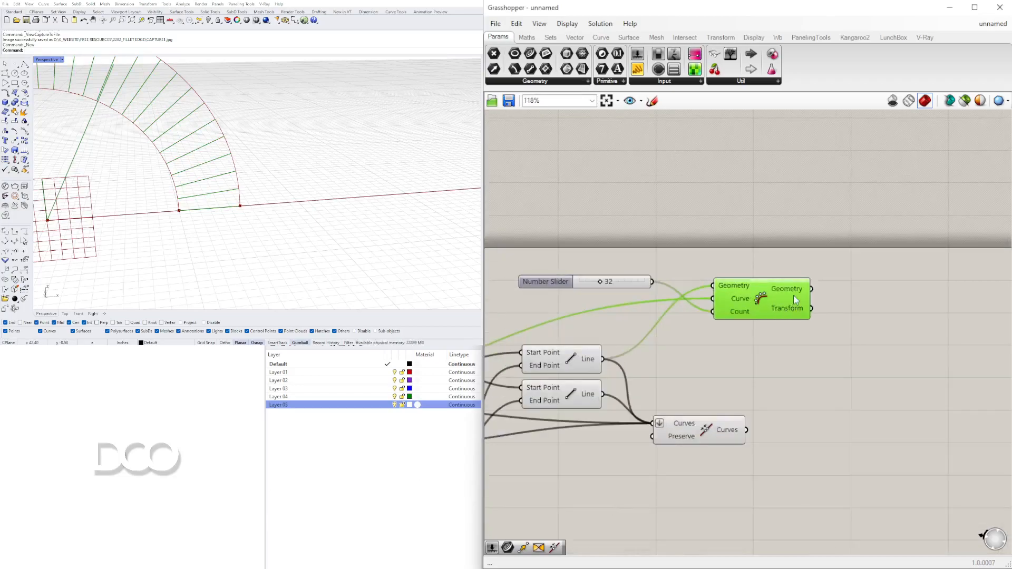
mouse_move(798, 289)
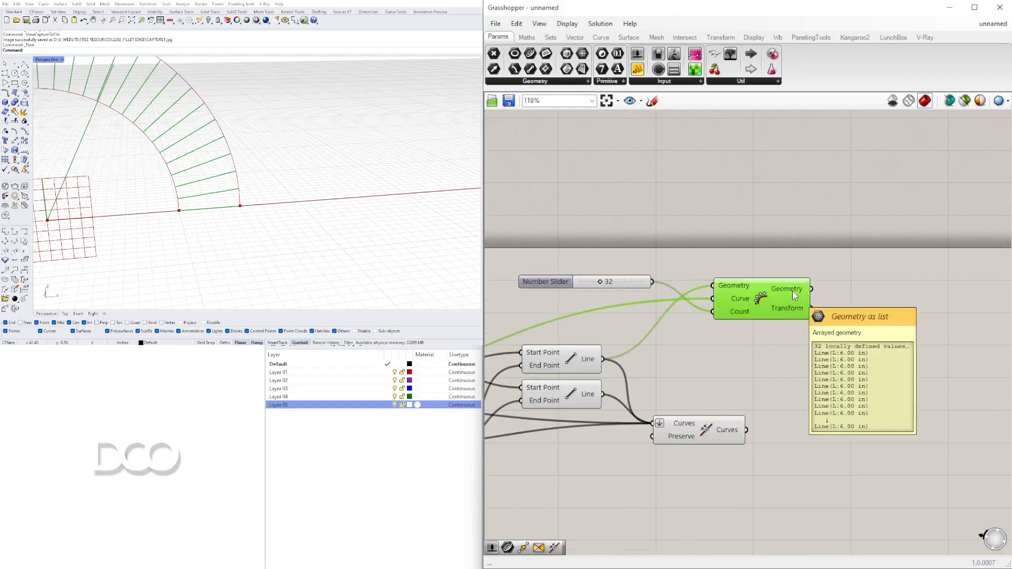
scroll(down, 3)
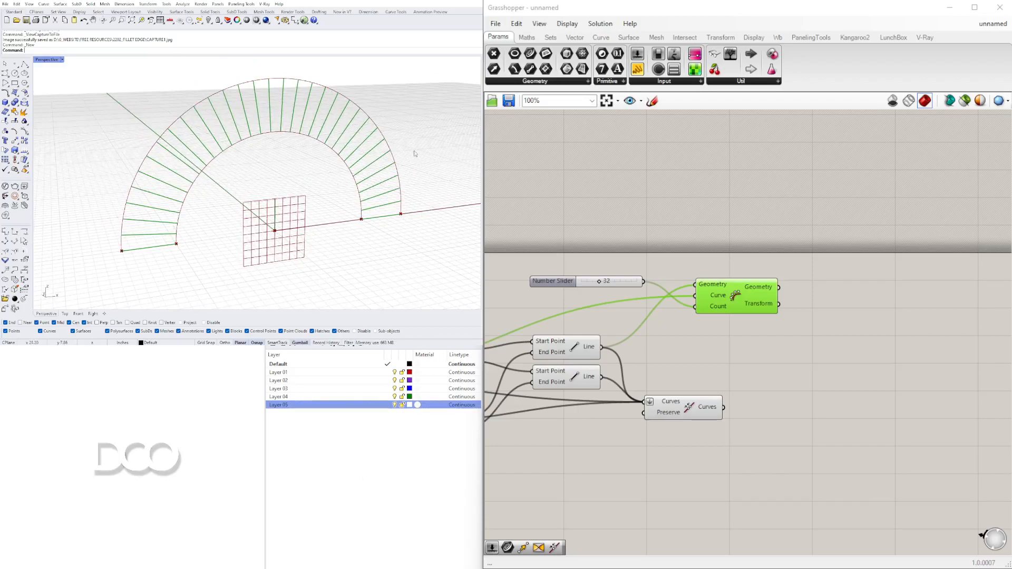
mouse_move(319, 185)
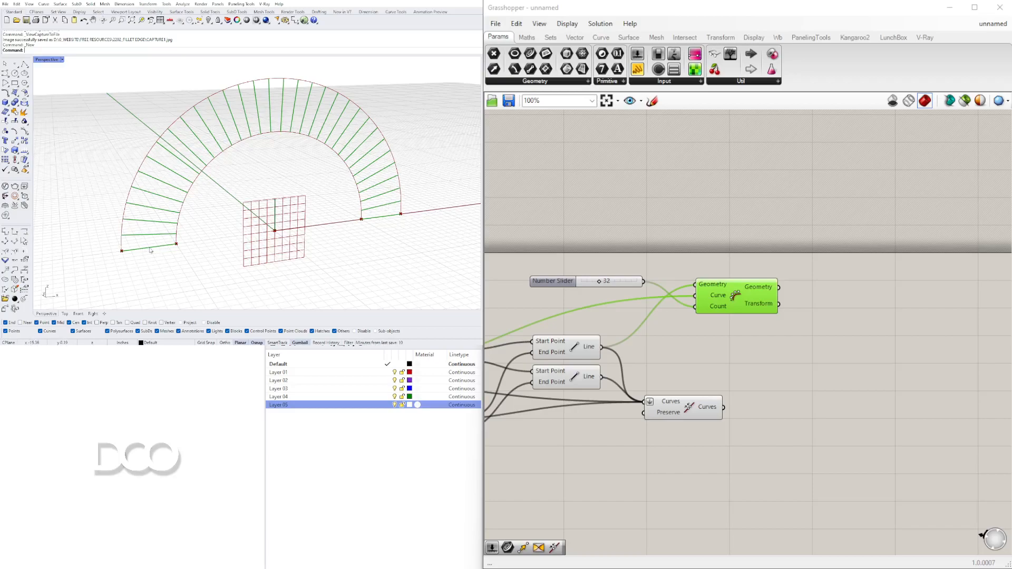
Step: Search 'LIST' and add a List Item component for the arrayed lines
double_click(875, 300)
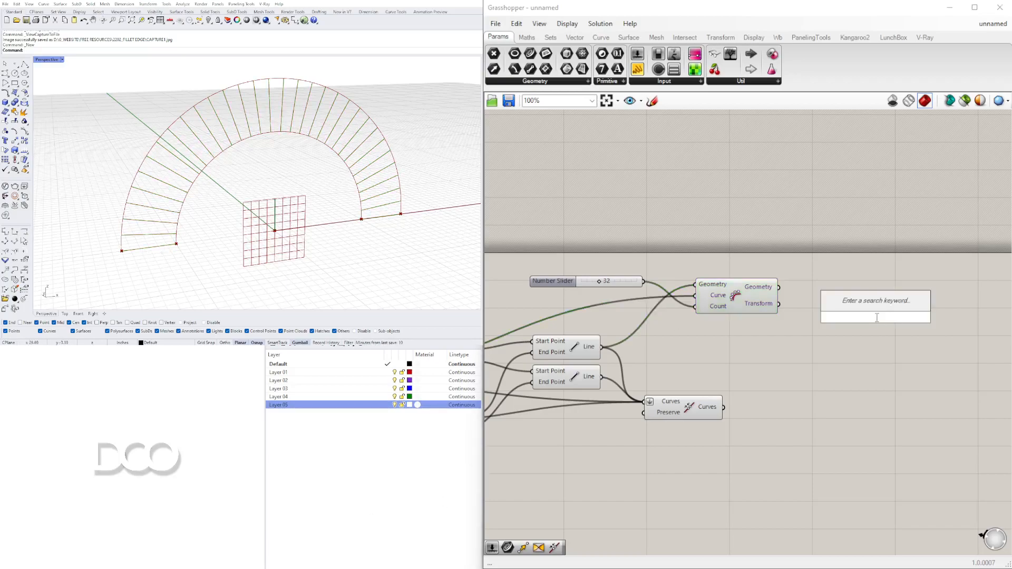
text(LIST)
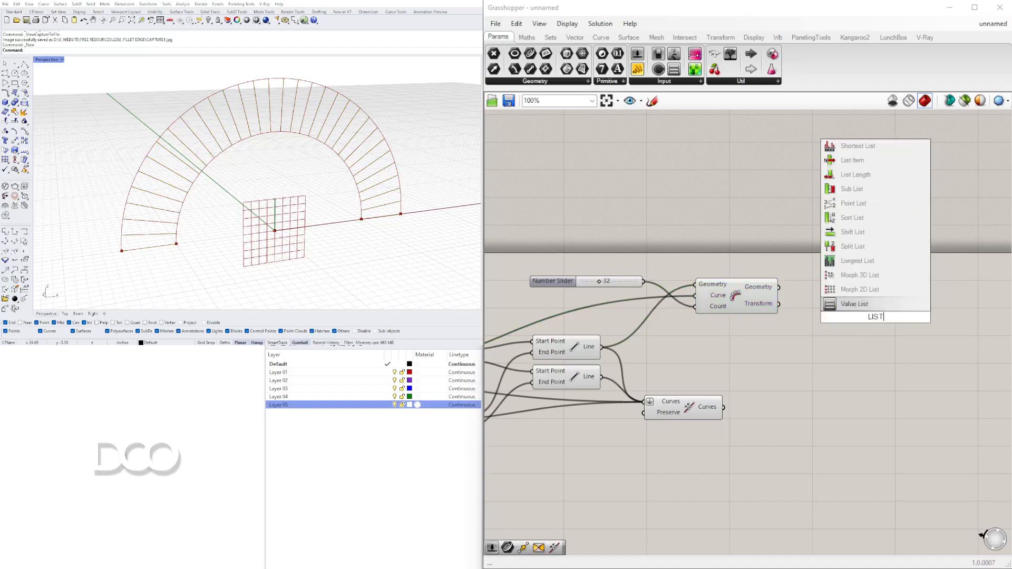
click(853, 160)
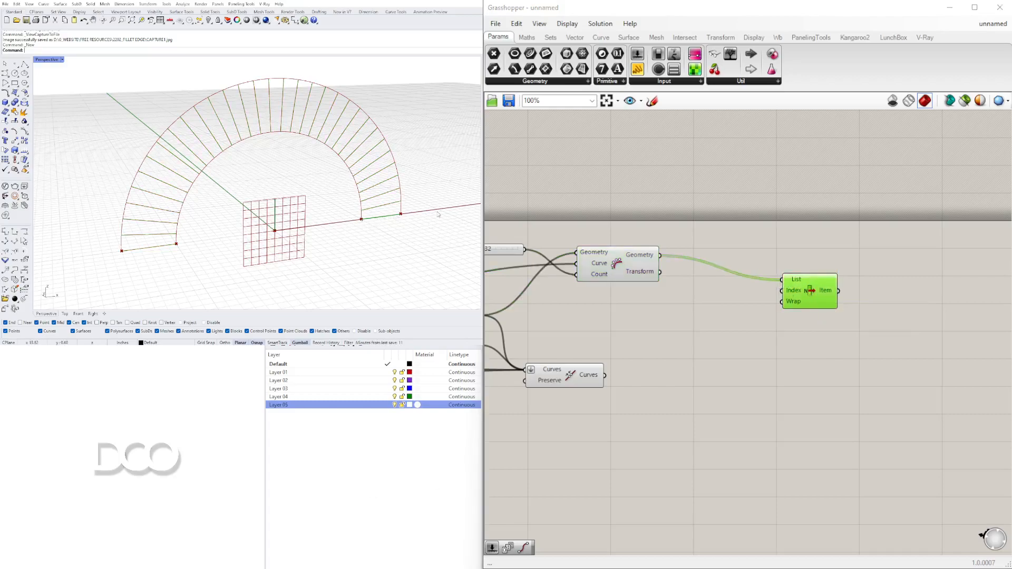
mouse_move(794, 290)
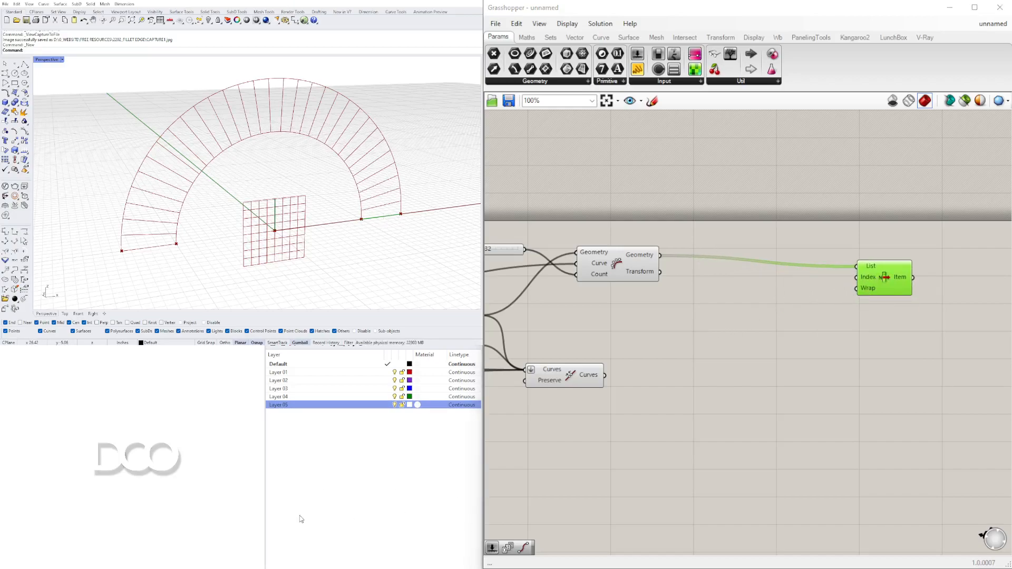
Step: Wire the subtraction result of the array count into the Series count
click(706, 309)
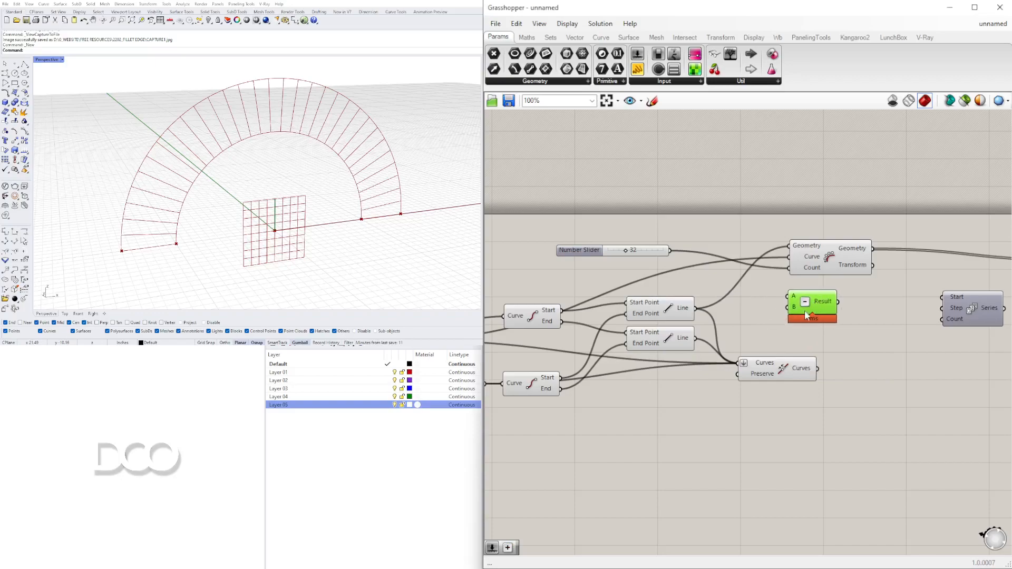
mouse_move(794, 309)
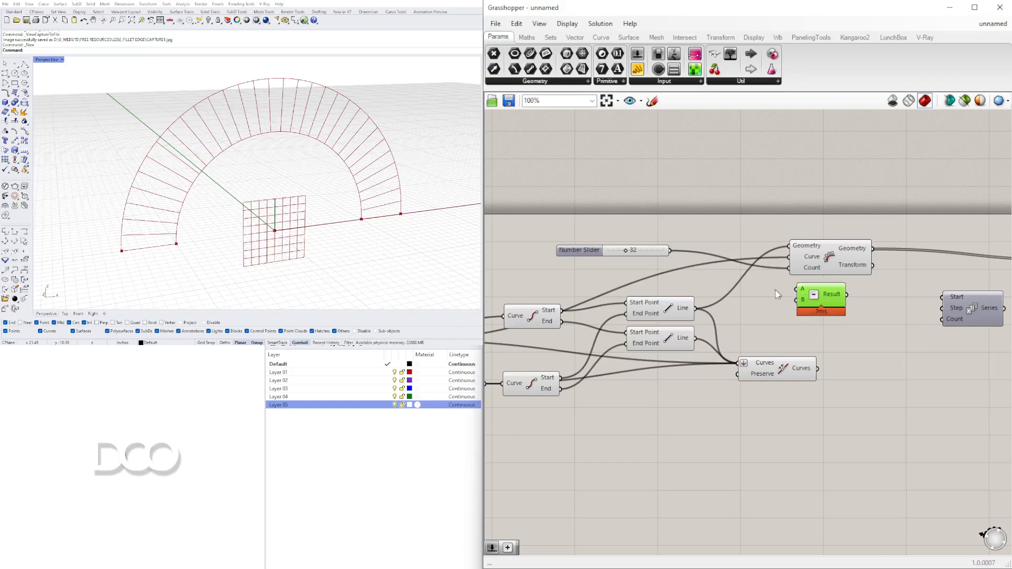
mouse_move(781, 294)
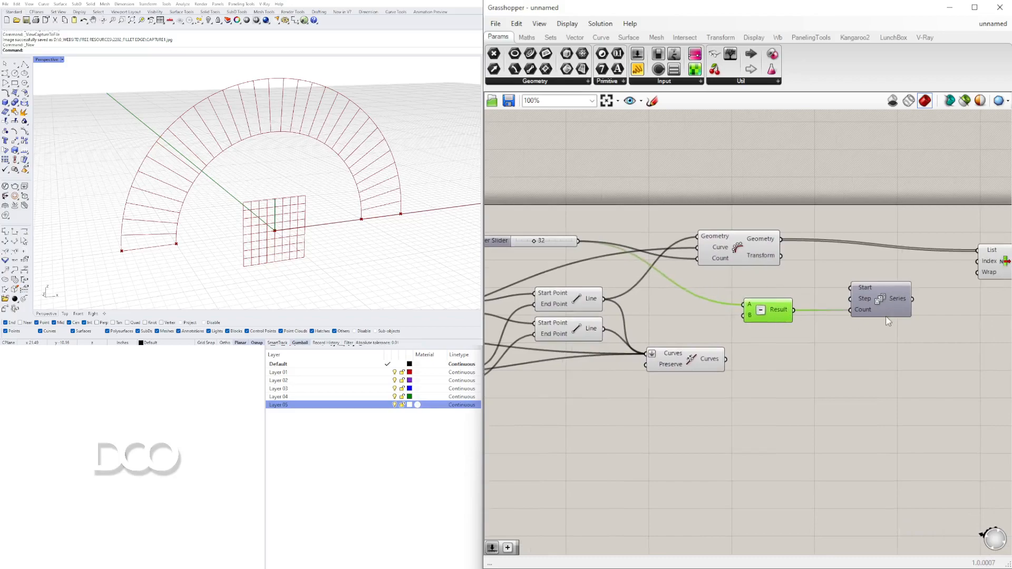
click(865, 299)
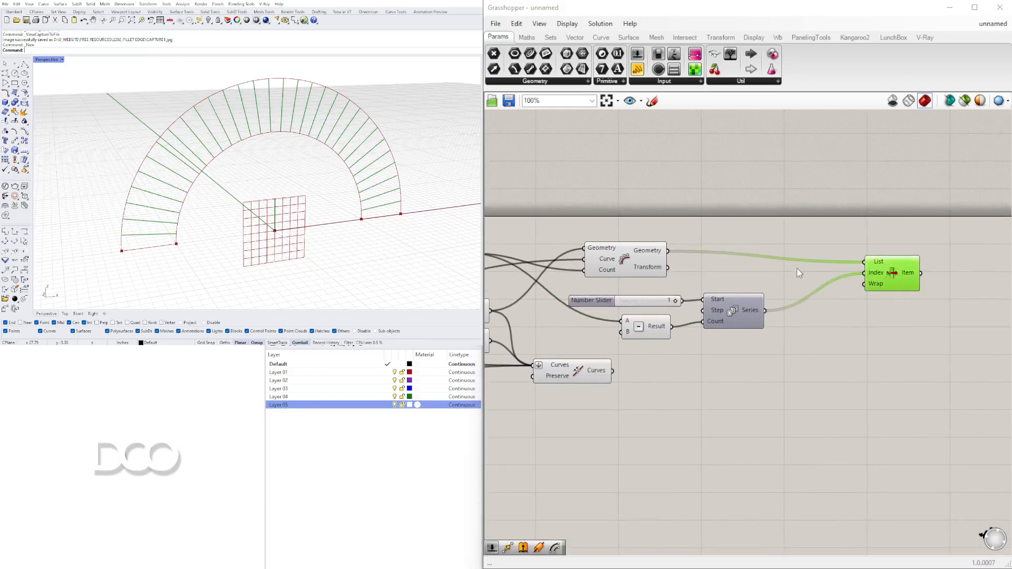
Step: Zoom the canvas to inspect the pipes on the frame and List Item rungs
scroll(down, 3)
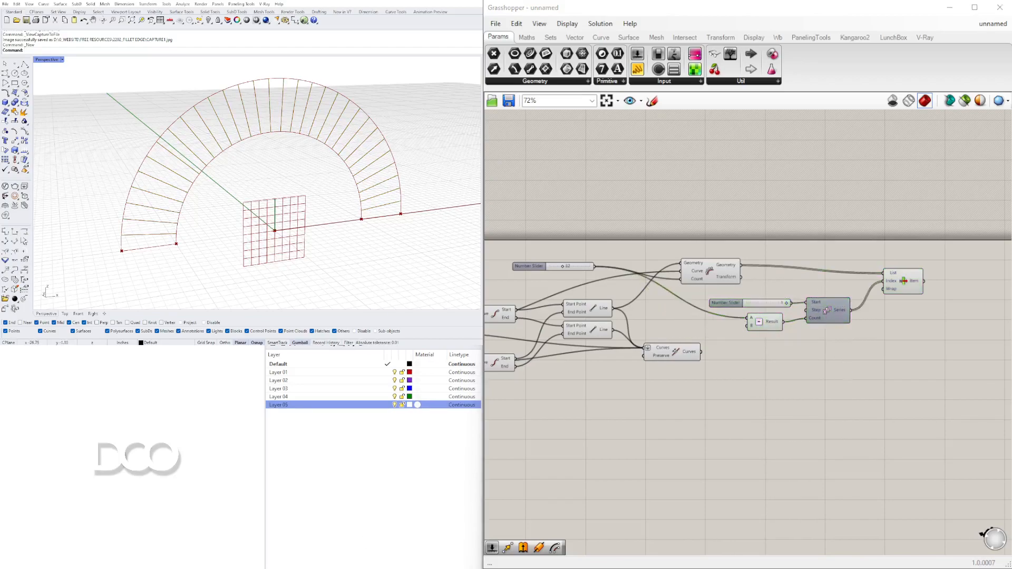
scroll(up, 3)
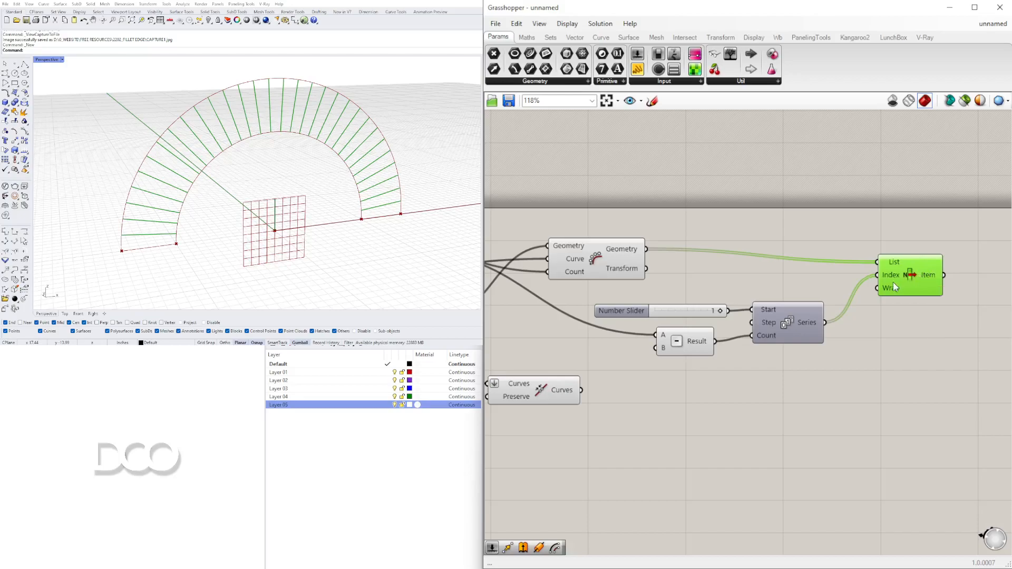
mouse_move(807, 322)
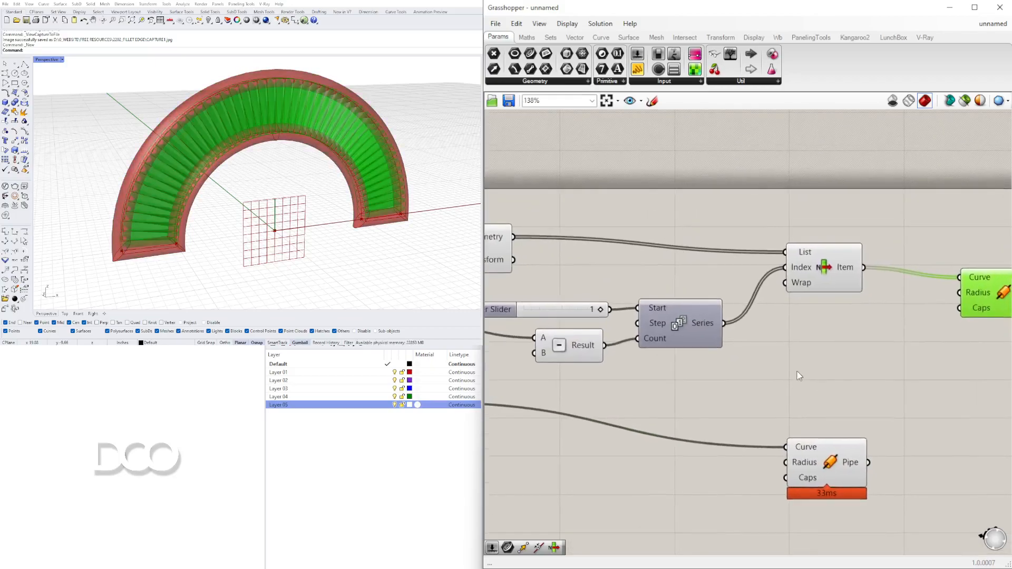
Step: Zoom to the count Number Slider and set the arrayed pipes to 11
scroll(up, 3)
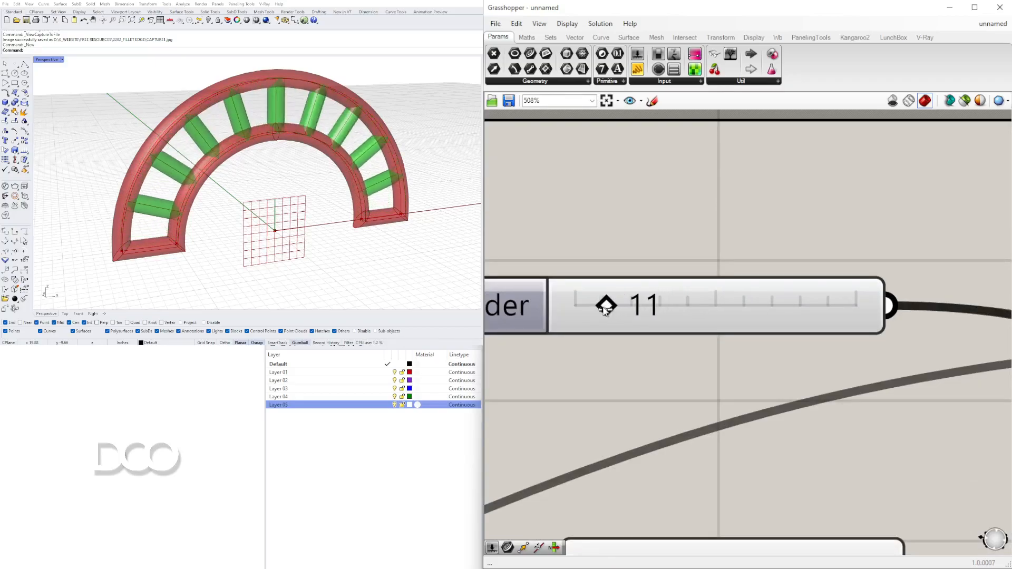
scroll(down, 3)
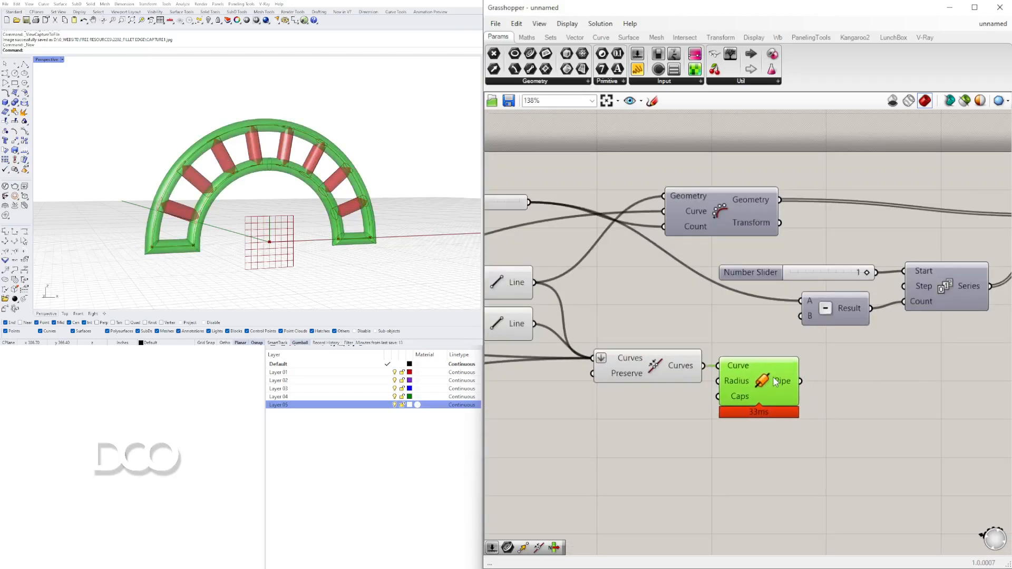
click(876, 361)
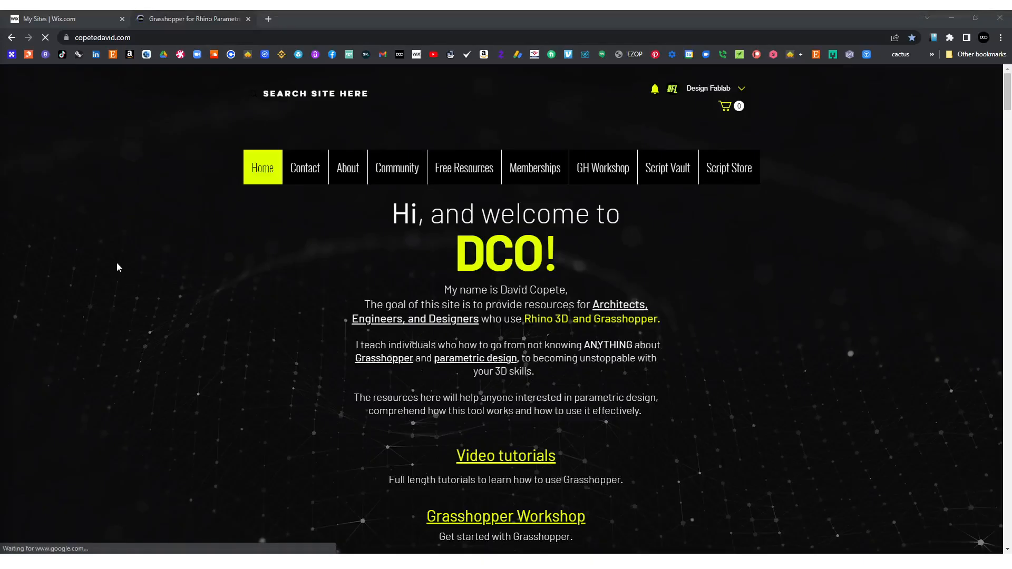
mouse_move(180, 278)
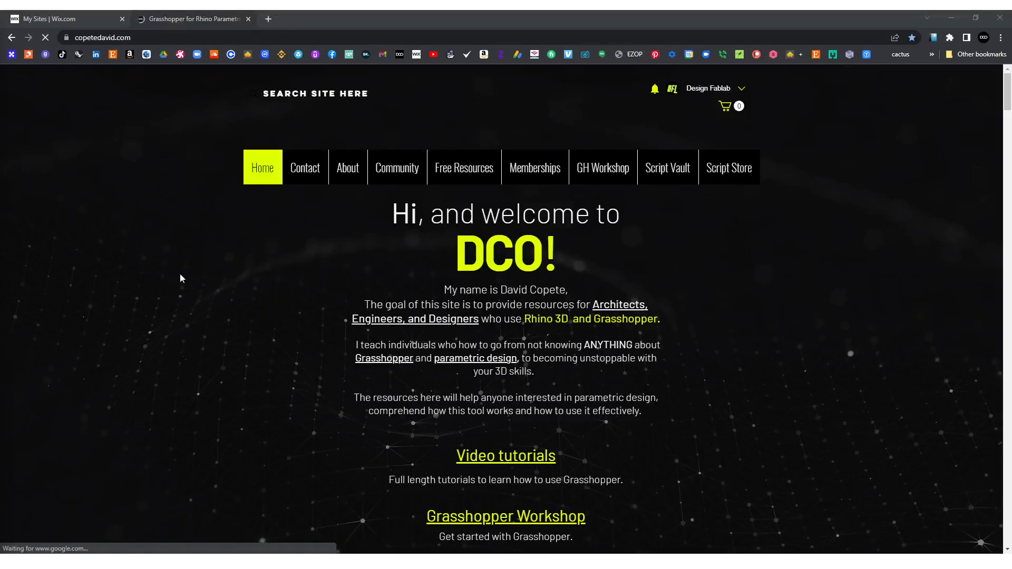
scroll(down, 3)
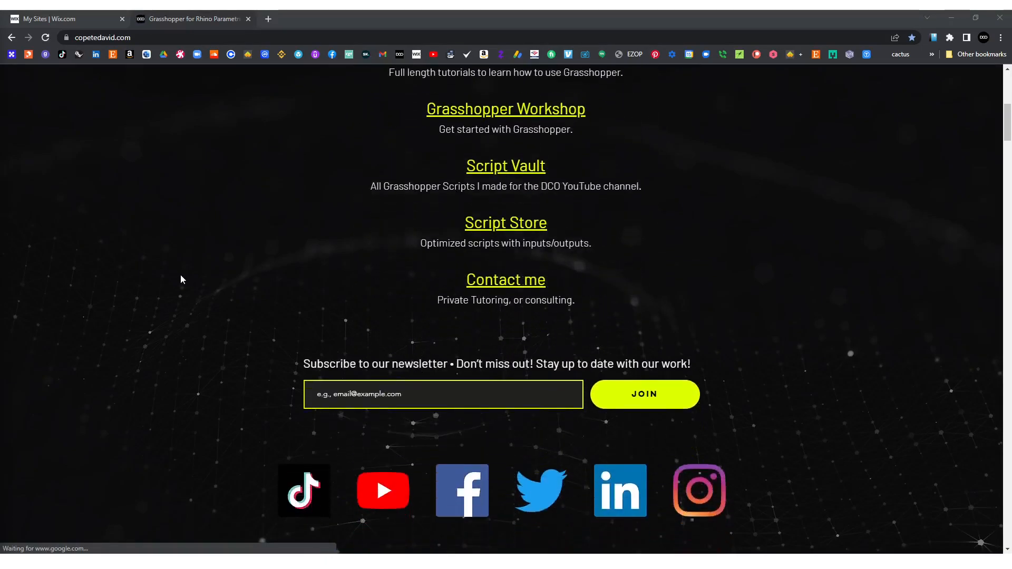
scroll(down, 3)
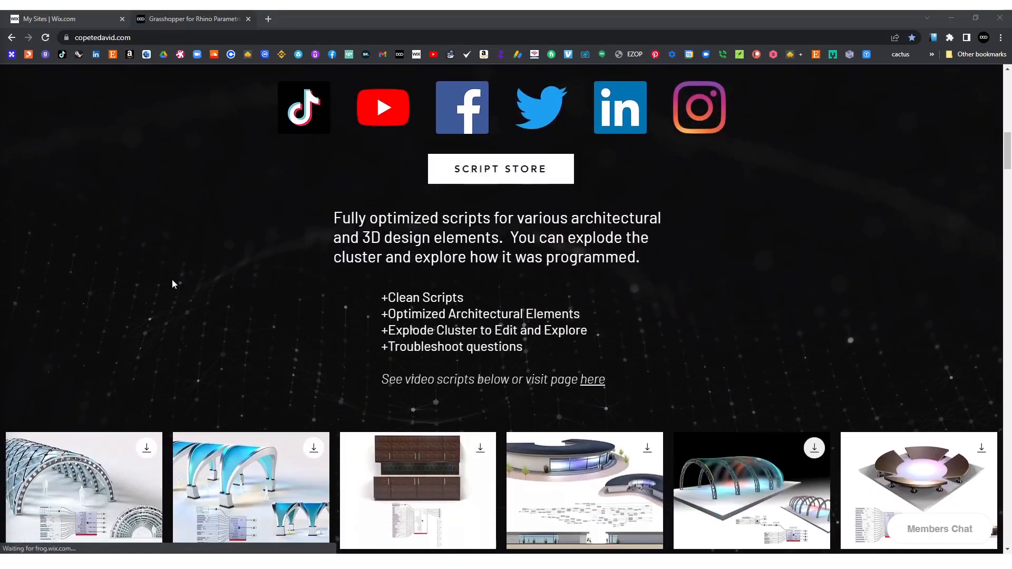
scroll(down, 3)
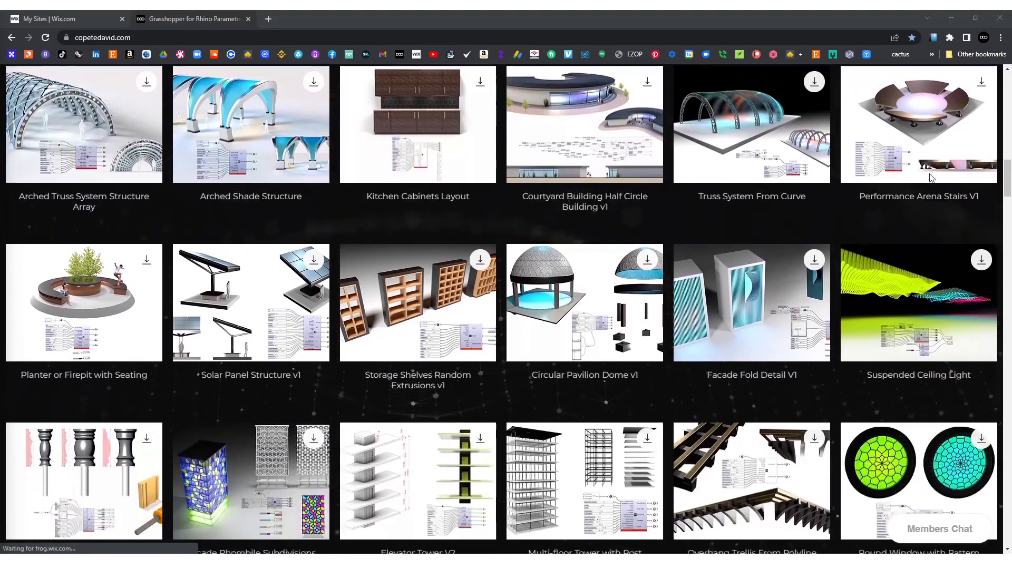
scroll(up, 3)
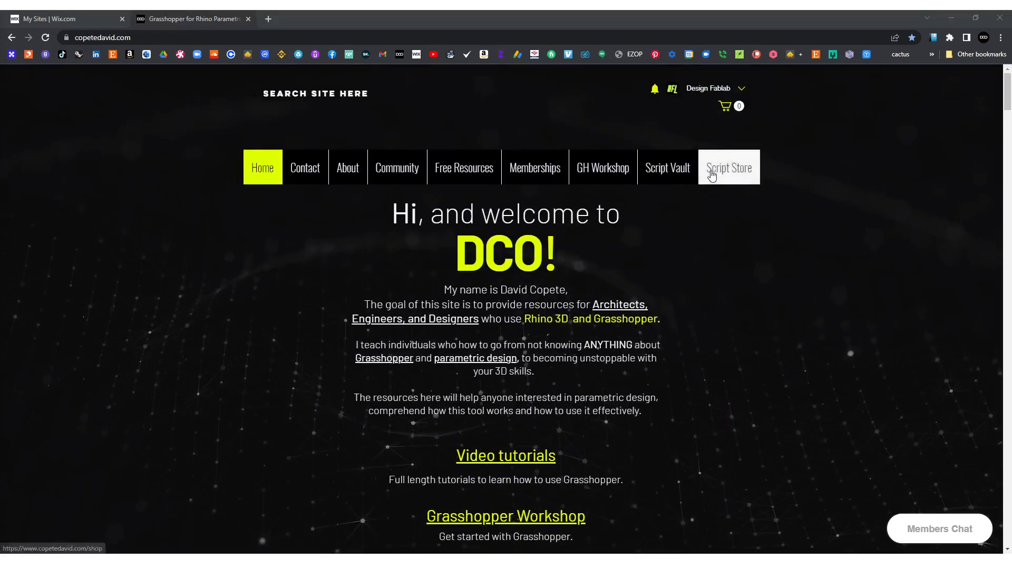
Step: Go to the Script Store page and scroll through its Grasshopper script listings
click(729, 168)
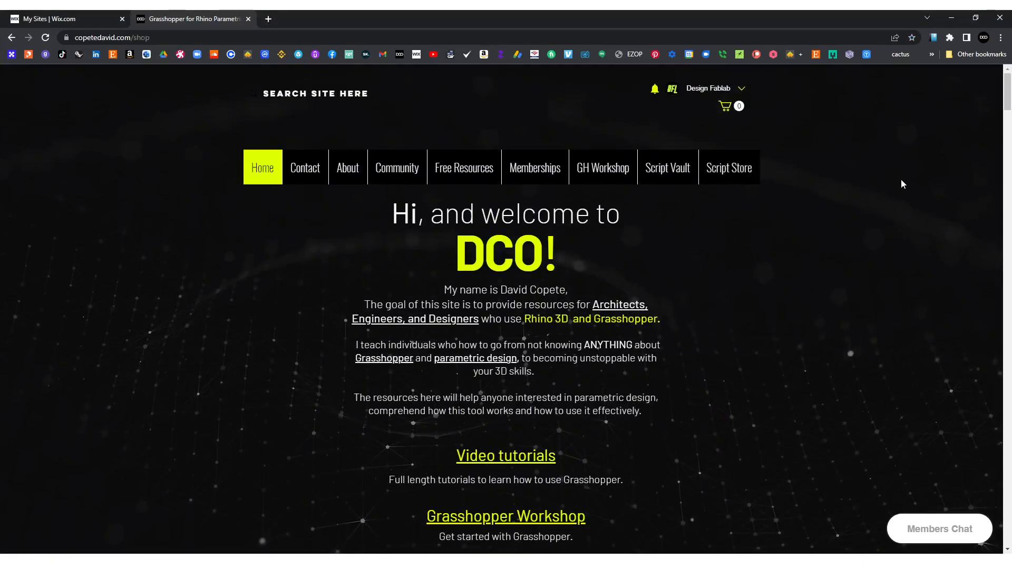
click(729, 168)
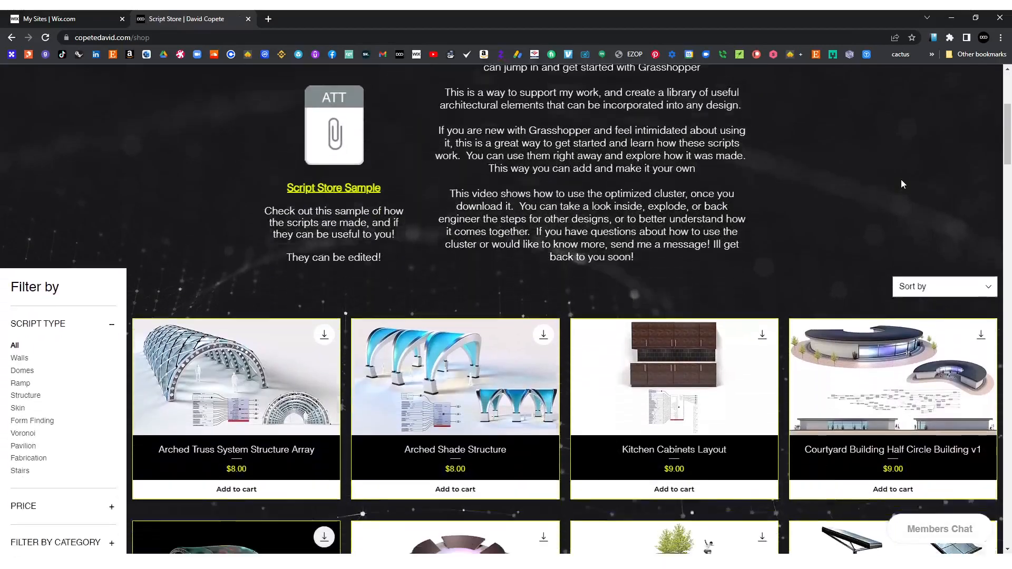
scroll(down, 3)
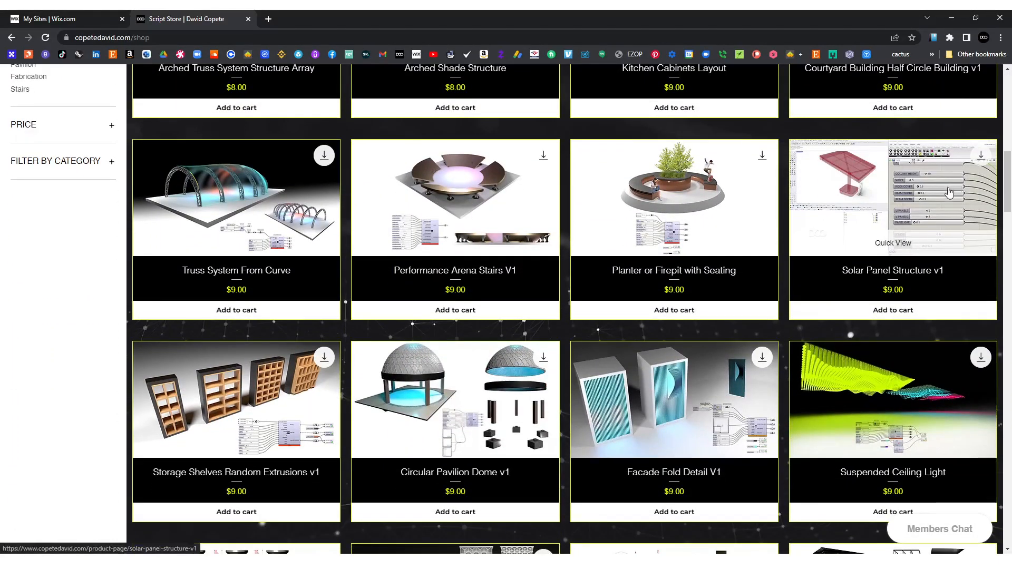
scroll(down, 3)
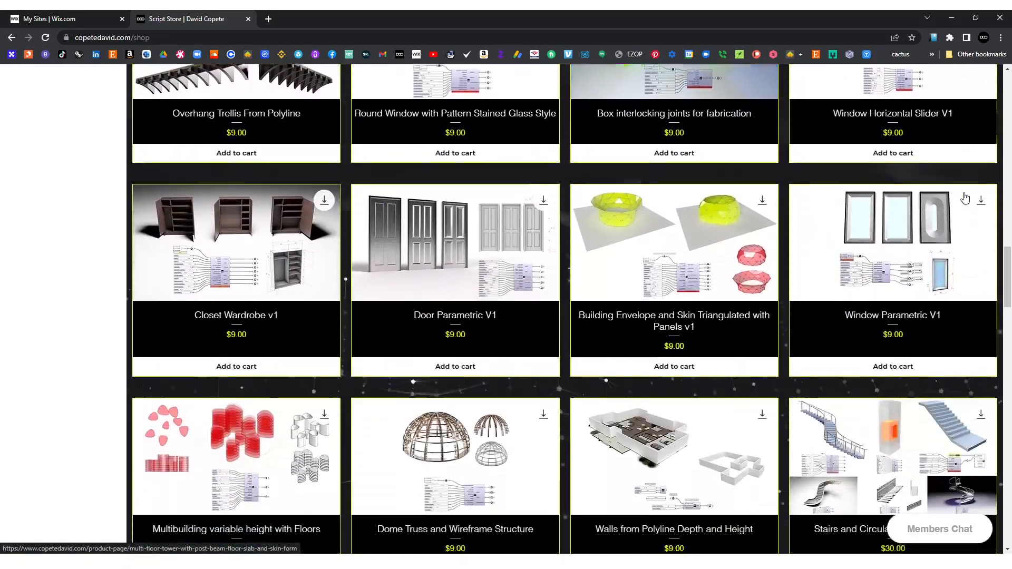
scroll(down, 3)
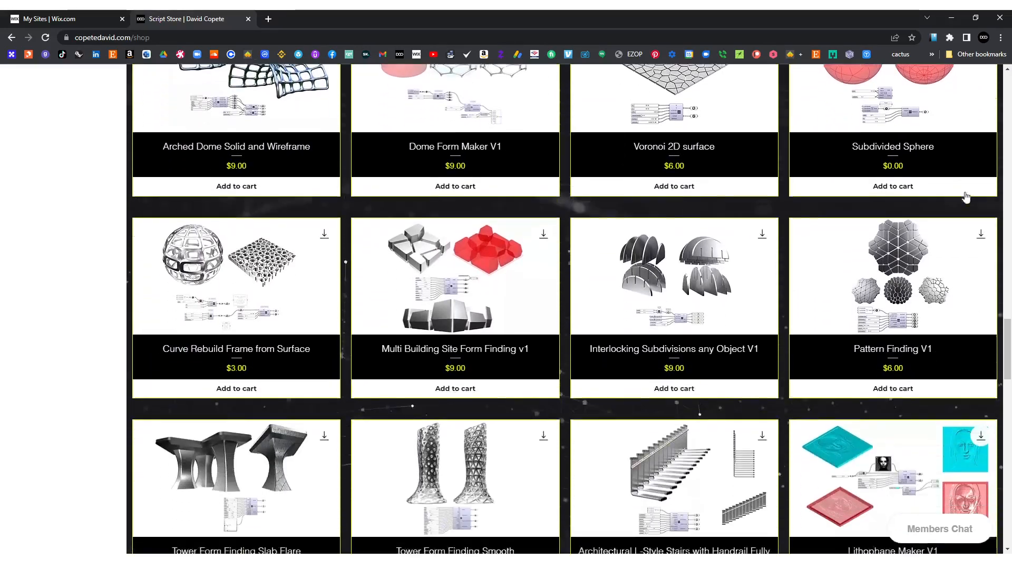